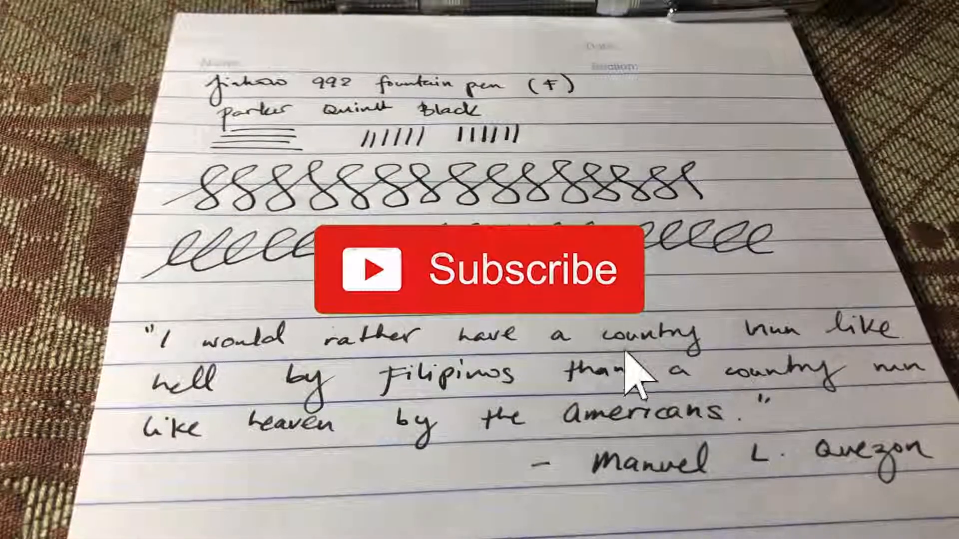
left_click(470, 269)
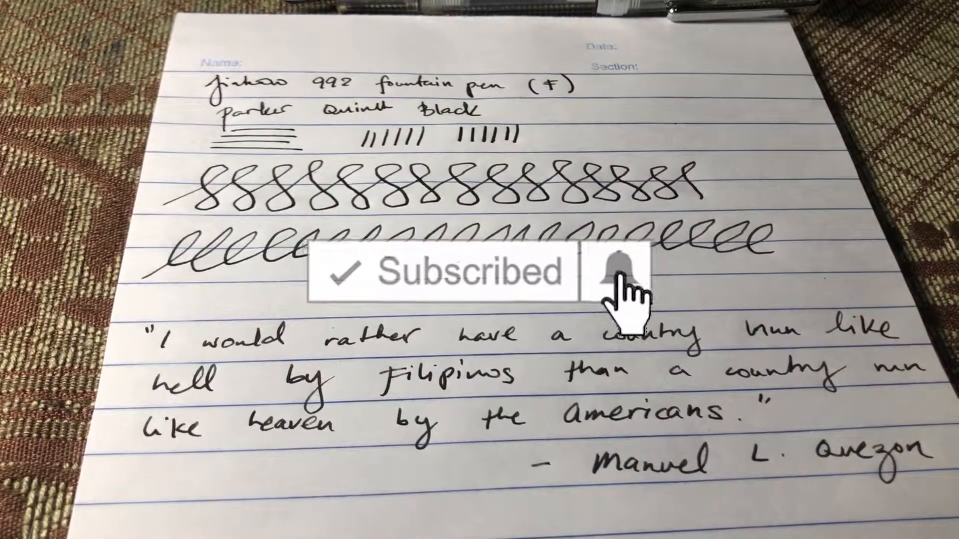